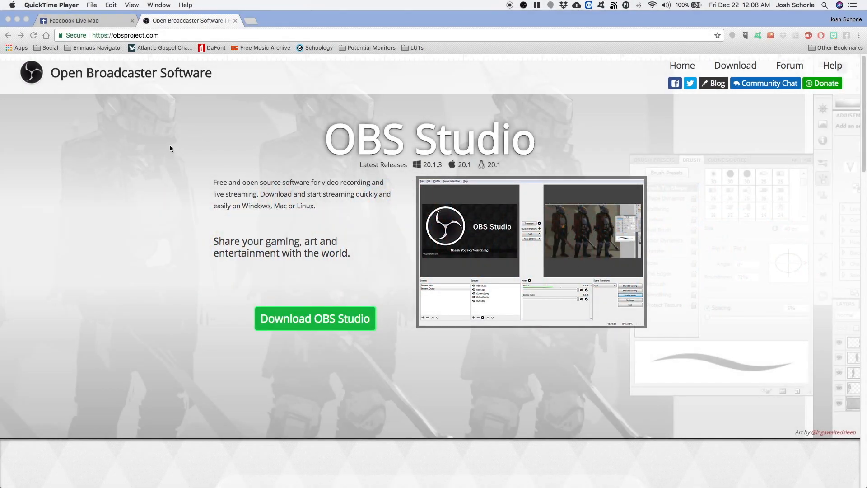
{"action": "mouse_move", "coordinate": [172, 152]}
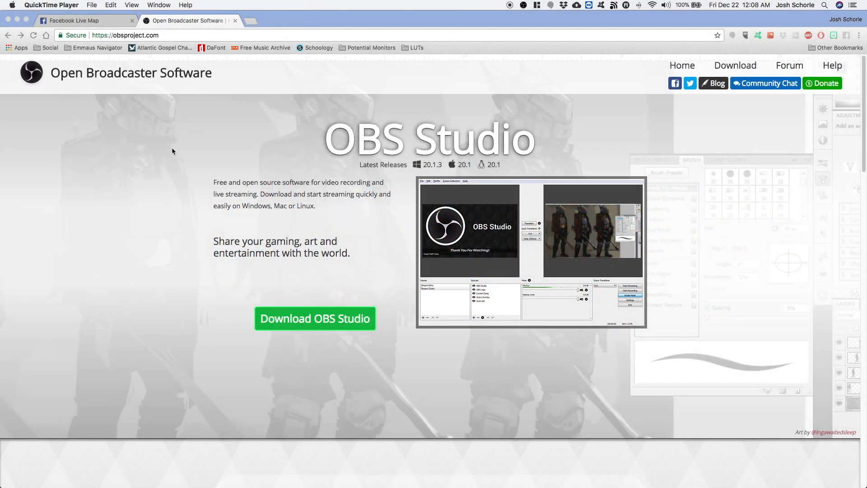
{"action": "mouse_move", "coordinate": [168, 153]}
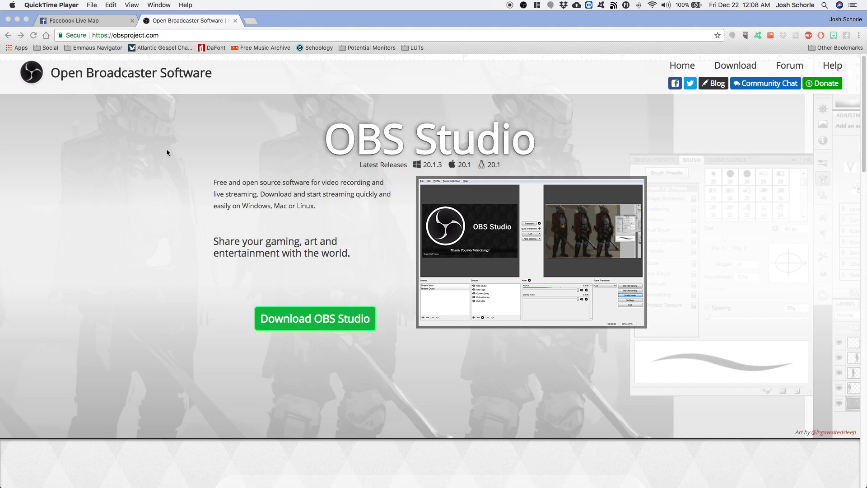
{"action": "mouse_move", "coordinate": [158, 141]}
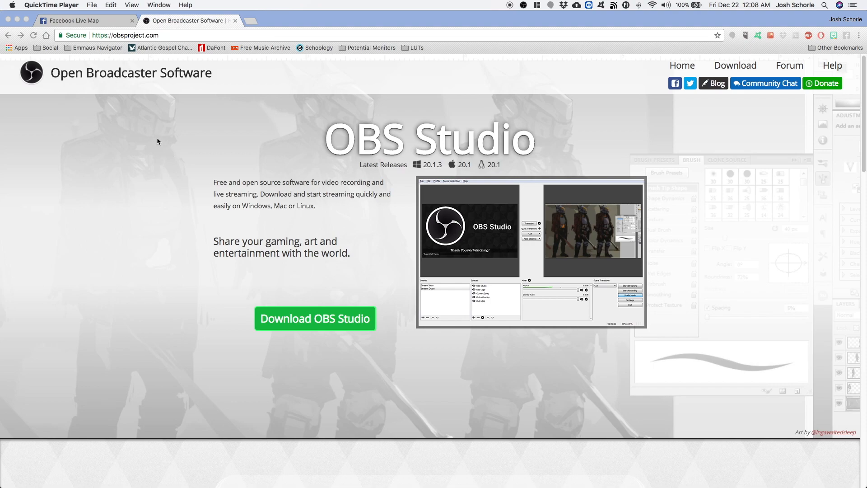
{"action": "mouse_move", "coordinate": [209, 126]}
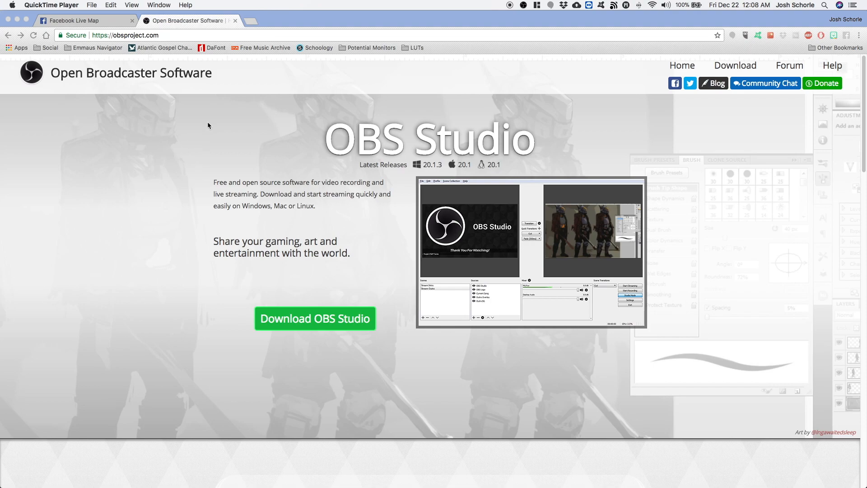
{"action": "mouse_move", "coordinate": [236, 74]}
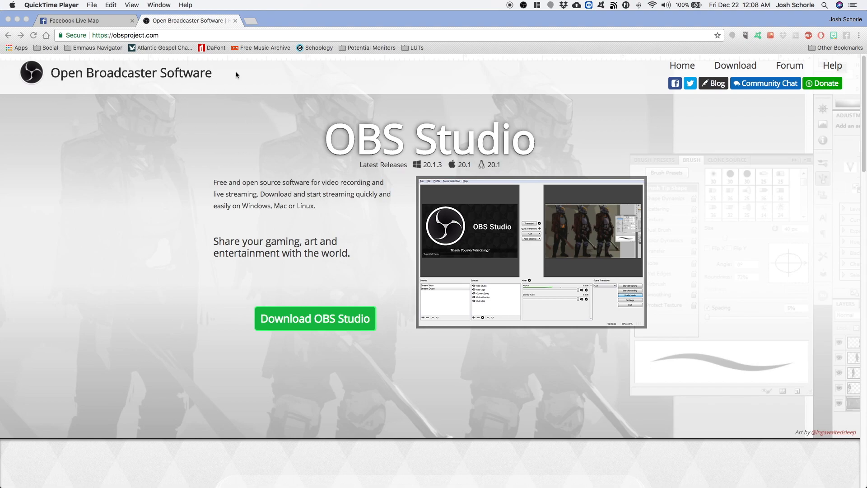
{"action": "mouse_move", "coordinate": [121, 107]}
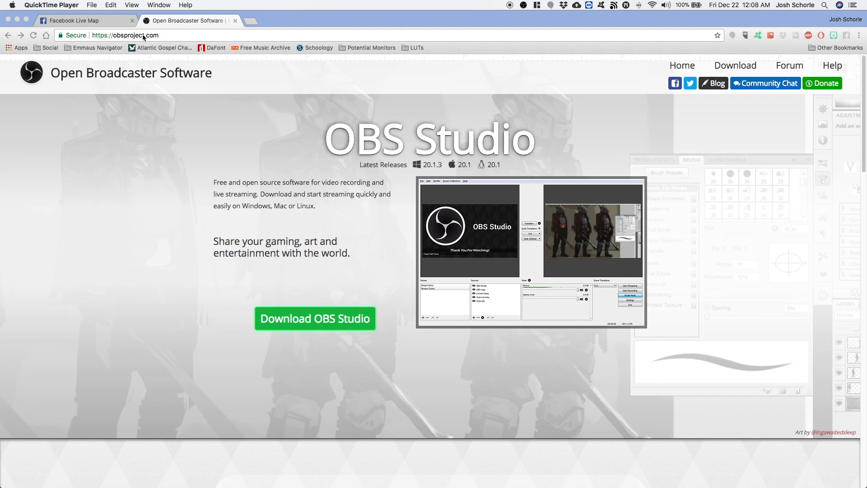
{"action": "mouse_move", "coordinate": [745, 67]}
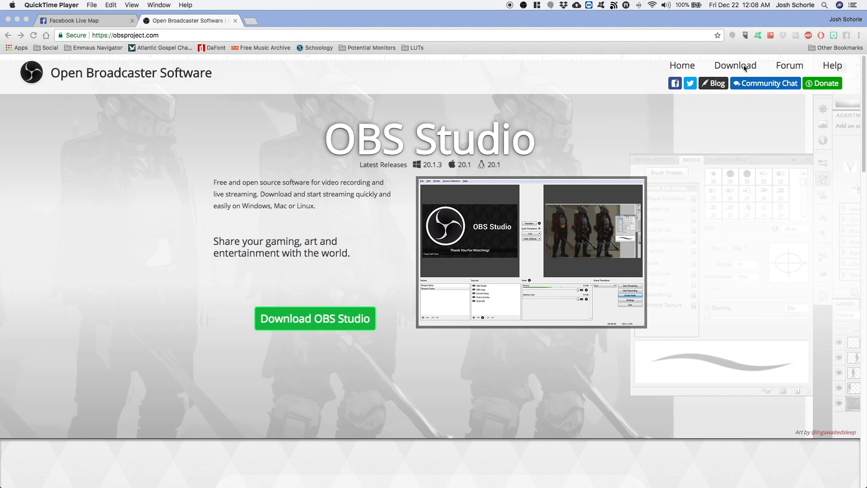
Show the macOS OBS Studio 20.1 release on the Chrome download page
{"action": "left_click", "coordinate": [734, 66]}
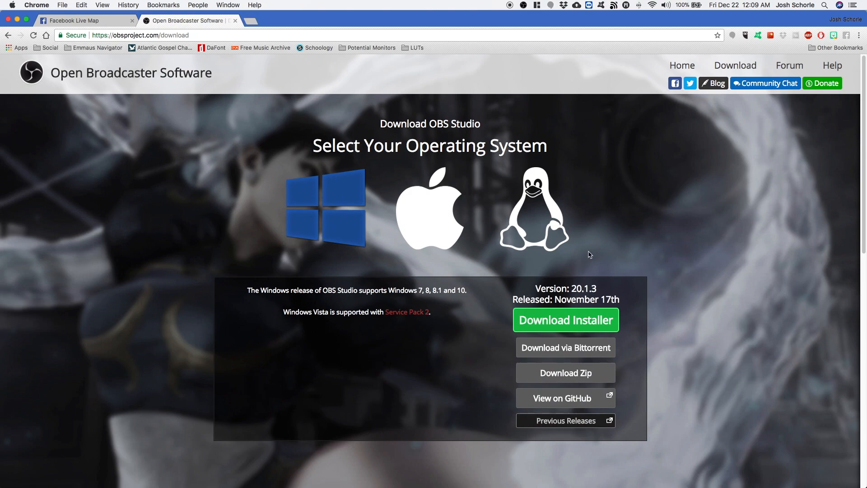
{"action": "mouse_move", "coordinate": [226, 269]}
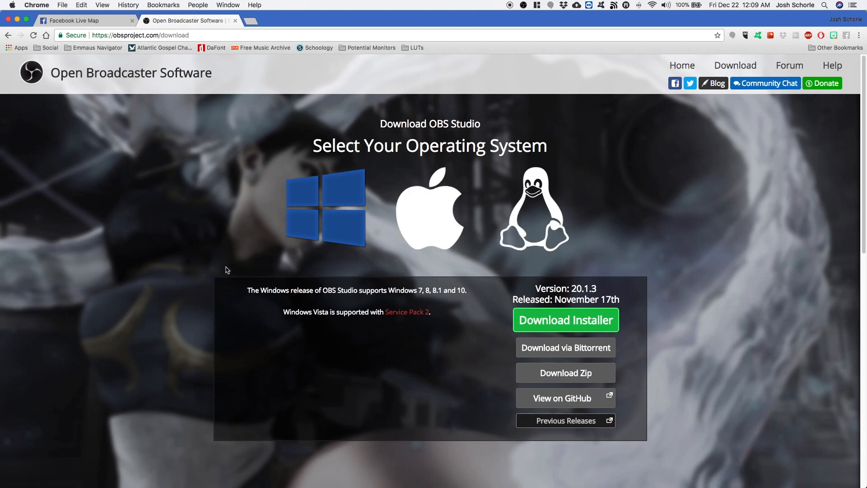
{"action": "left_click", "coordinate": [429, 209]}
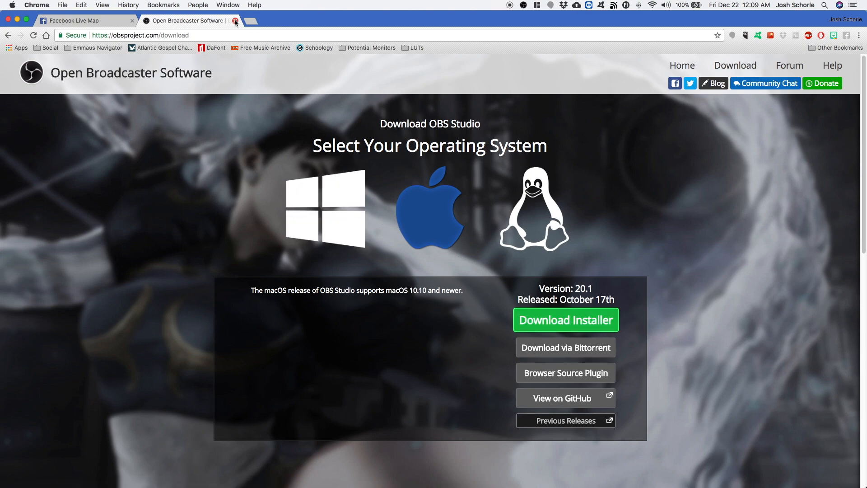
{"action": "mouse_move", "coordinate": [479, 23]}
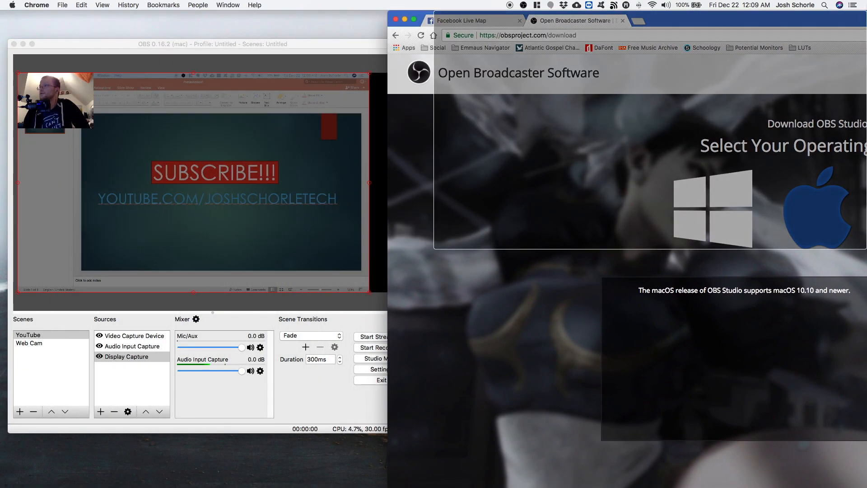
Focus OBS and inspect the YouTube scene's webcam, audio input and display capture sources
{"action": "left_click", "coordinate": [212, 128]}
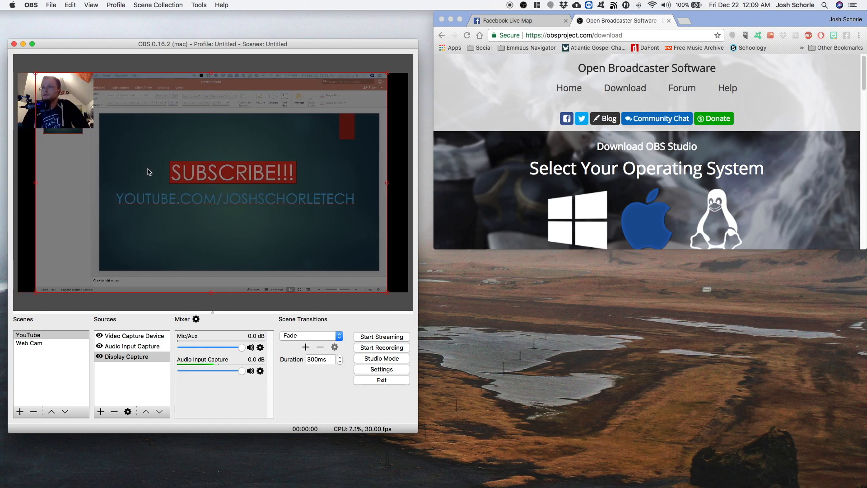
{"action": "mouse_move", "coordinate": [381, 117]}
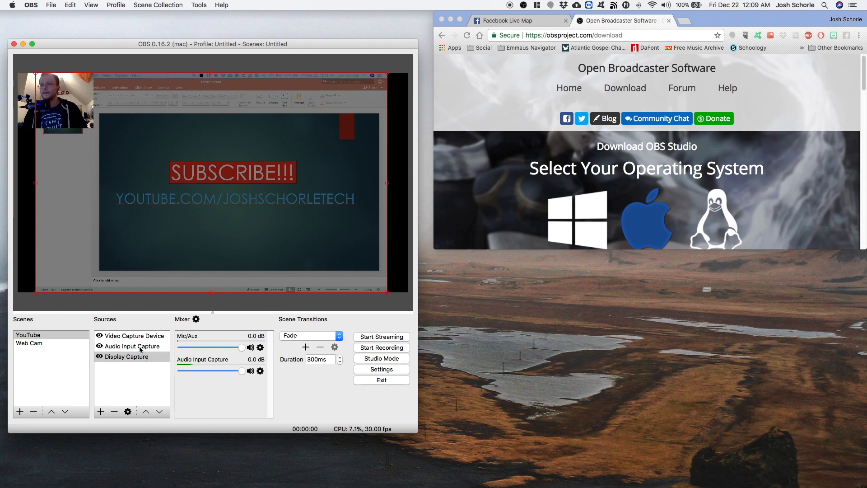
{"action": "left_click", "coordinate": [130, 346]}
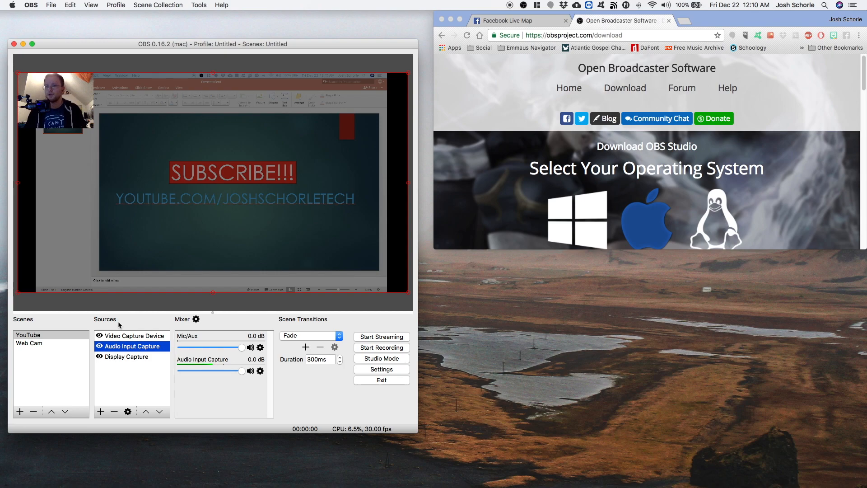
{"action": "left_click", "coordinate": [131, 335]}
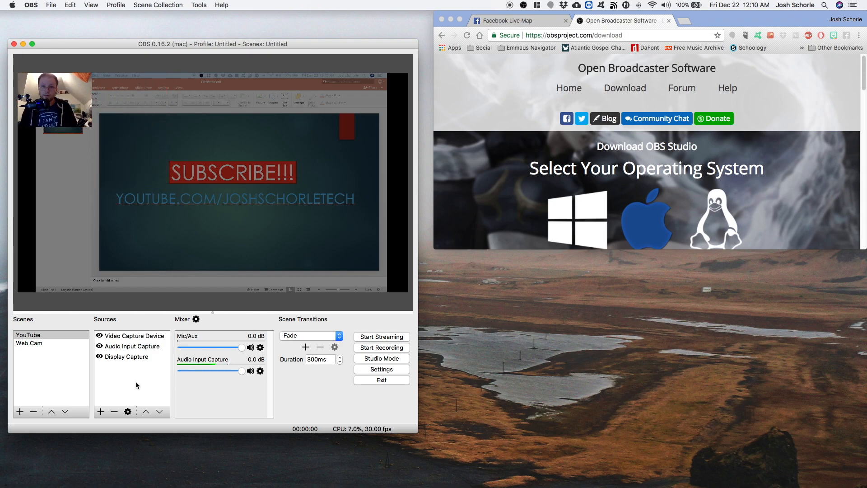
{"action": "mouse_move", "coordinate": [132, 371]}
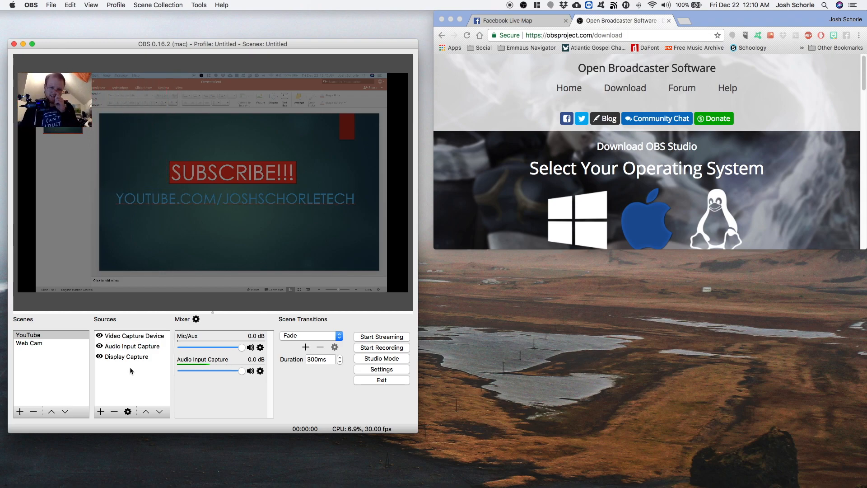
{"action": "mouse_move", "coordinate": [100, 390]}
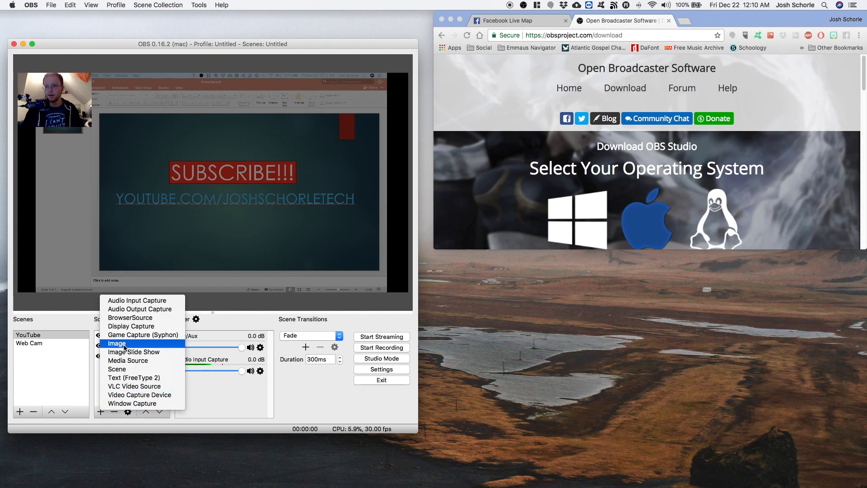
{"action": "mouse_move", "coordinate": [128, 360]}
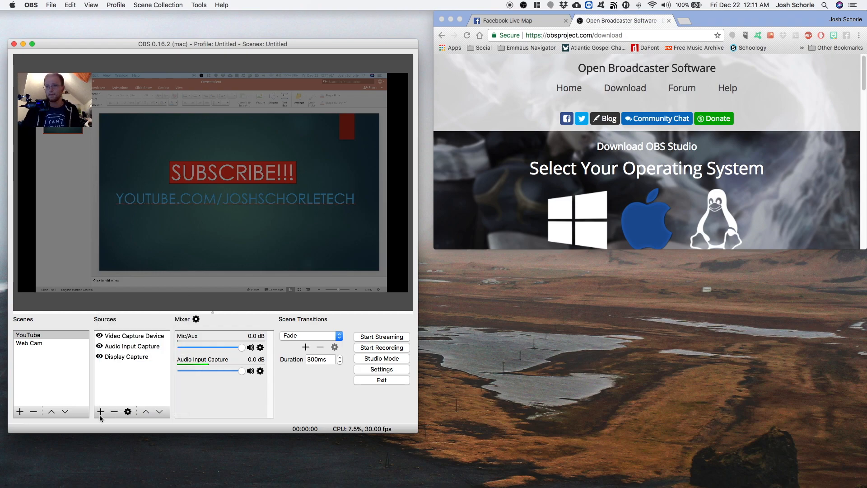
{"action": "left_click", "coordinate": [101, 411]}
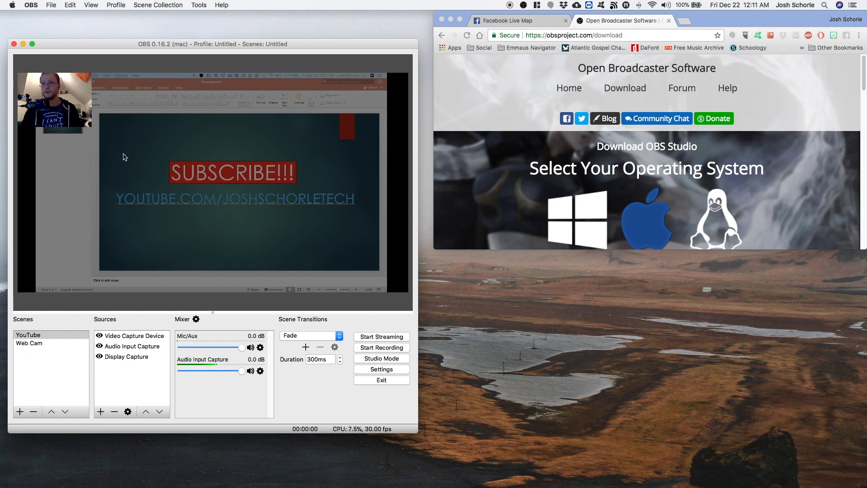
{"action": "mouse_move", "coordinate": [83, 138]}
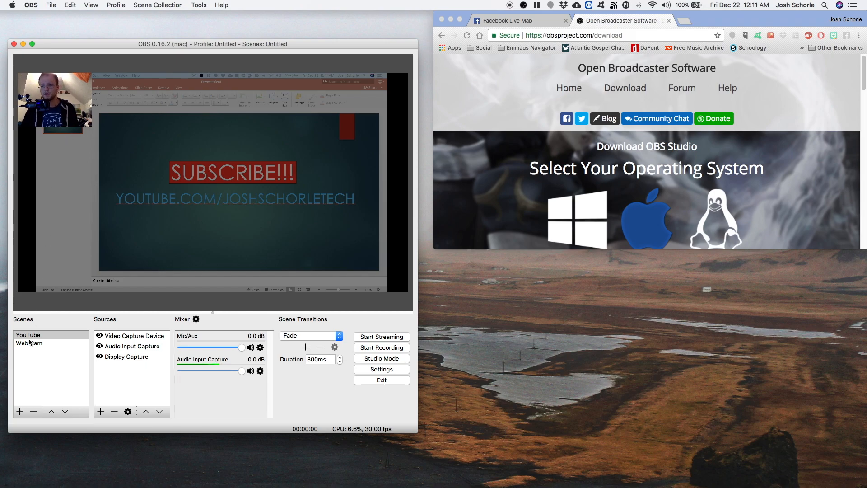
Toggle between the Web Cam and YouTube scenes, ending on YouTube
{"action": "left_click", "coordinate": [29, 342]}
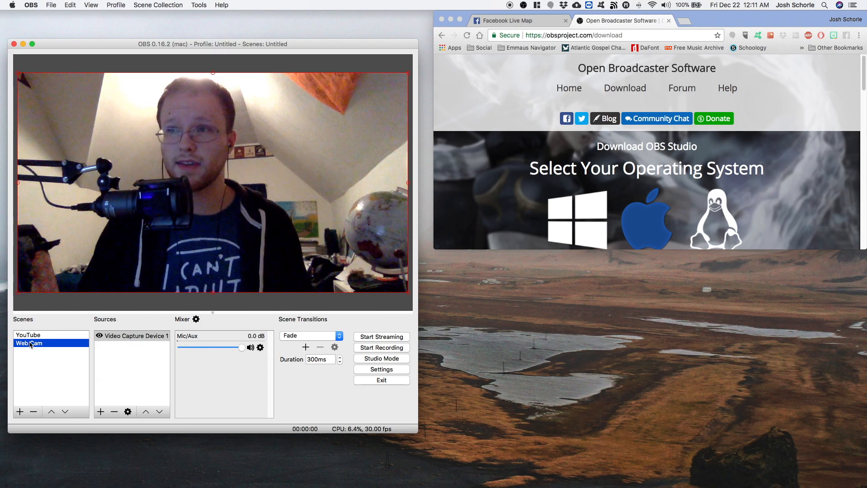
{"action": "left_click", "coordinate": [27, 334]}
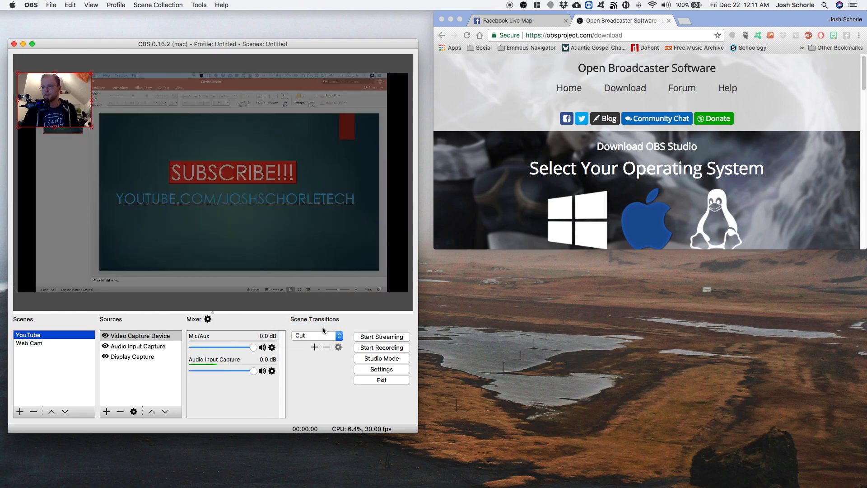
{"action": "left_click", "coordinate": [29, 343]}
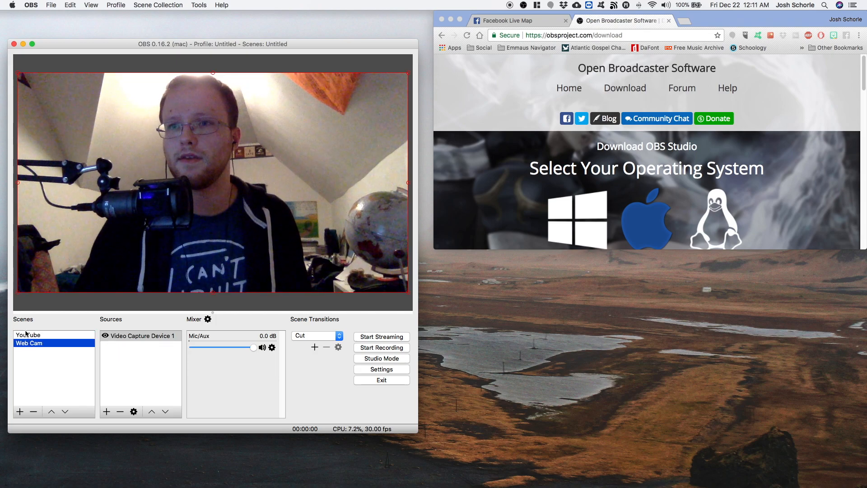
{"action": "left_click", "coordinate": [27, 334]}
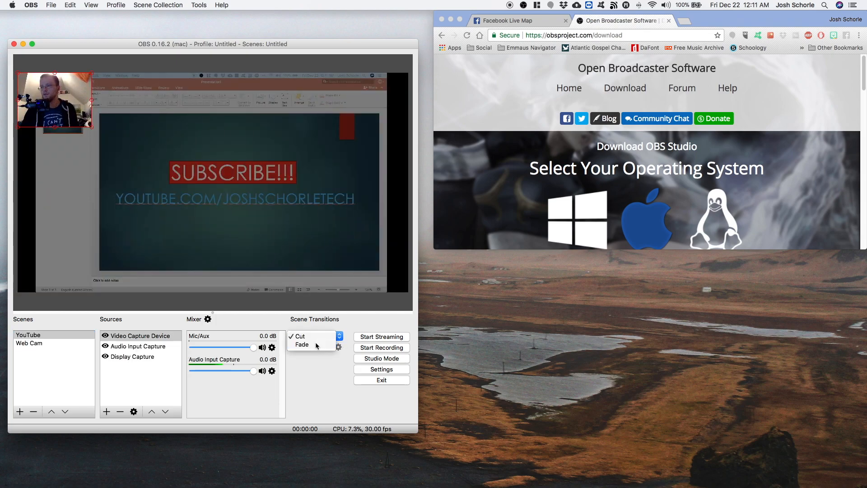
{"action": "left_click", "coordinate": [29, 343]}
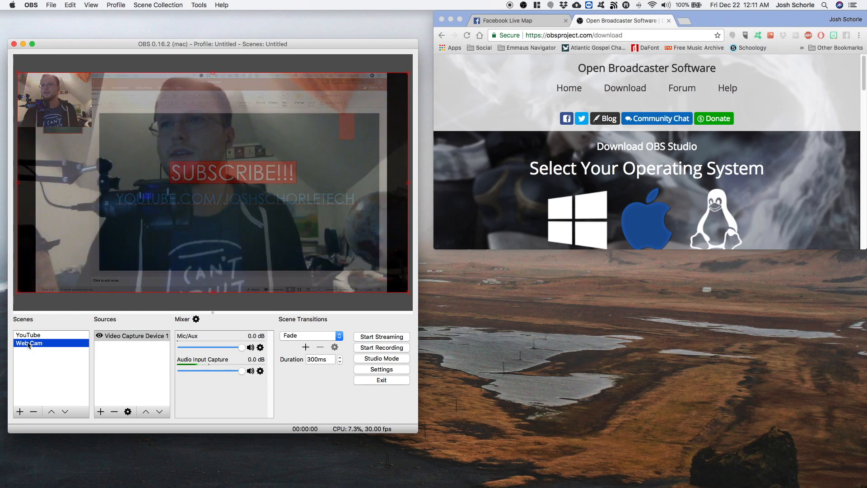
{"action": "left_click", "coordinate": [27, 334]}
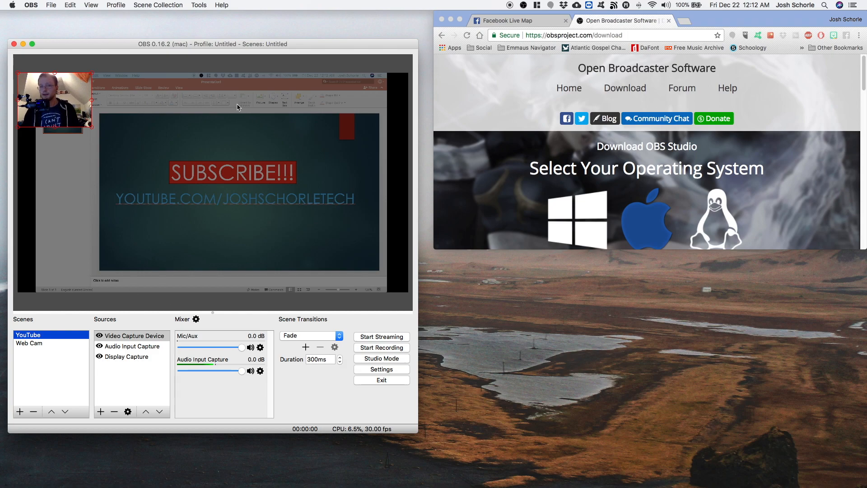
{"action": "mouse_move", "coordinate": [179, 116]}
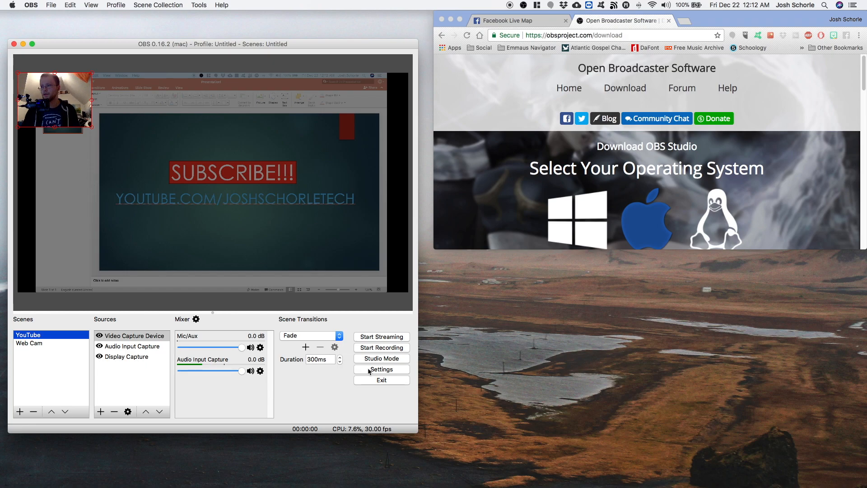
Choose Facebook Live as the Stream service in OBS Settings, then return to Chrome's Live Map
{"action": "left_click", "coordinate": [381, 369]}
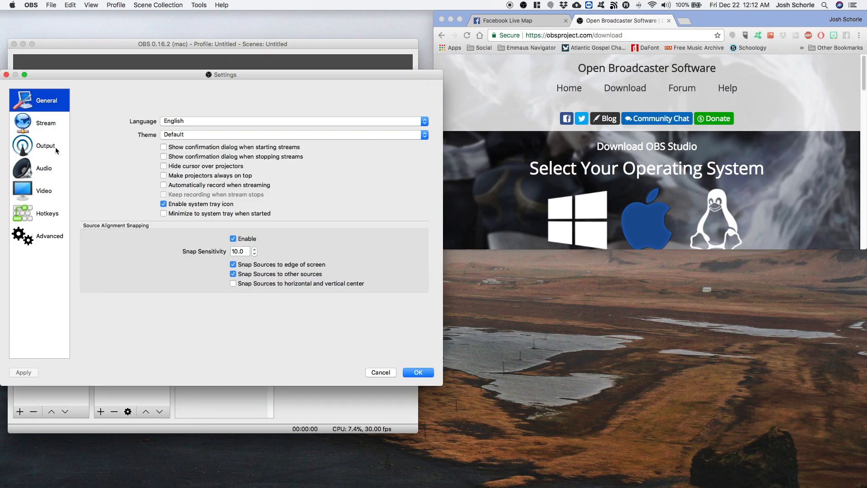
{"action": "left_click", "coordinate": [45, 123]}
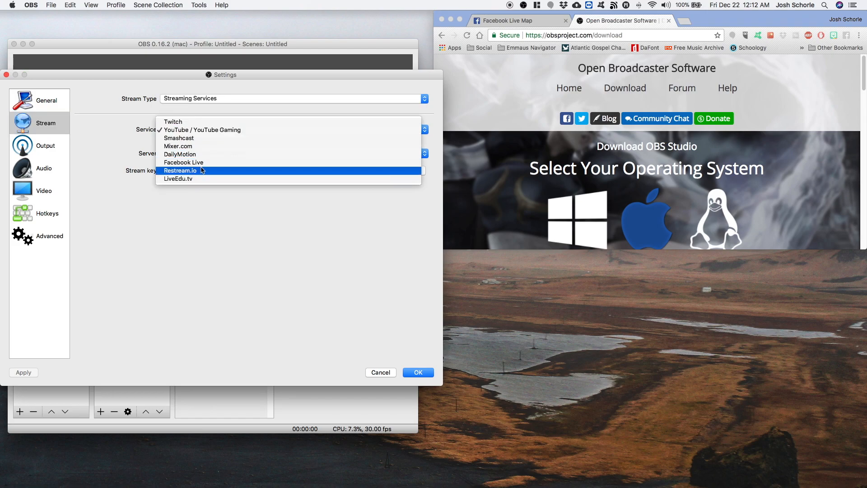
{"action": "left_click", "coordinate": [183, 162]}
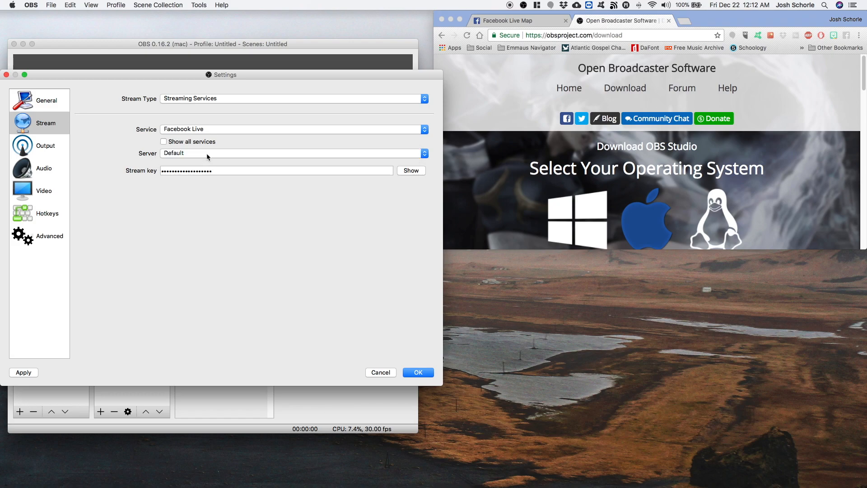
{"action": "left_click_drag", "start_coordinate": [221, 75], "coordinate": [236, 49]}
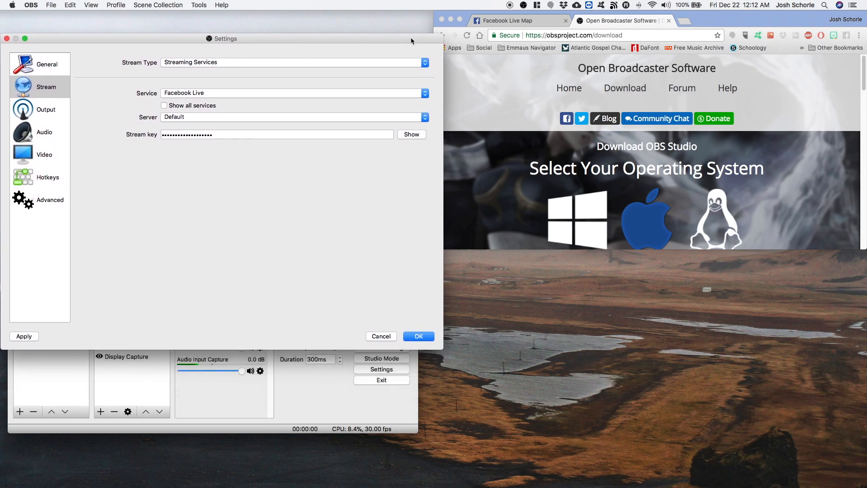
{"action": "left_click", "coordinate": [504, 21]}
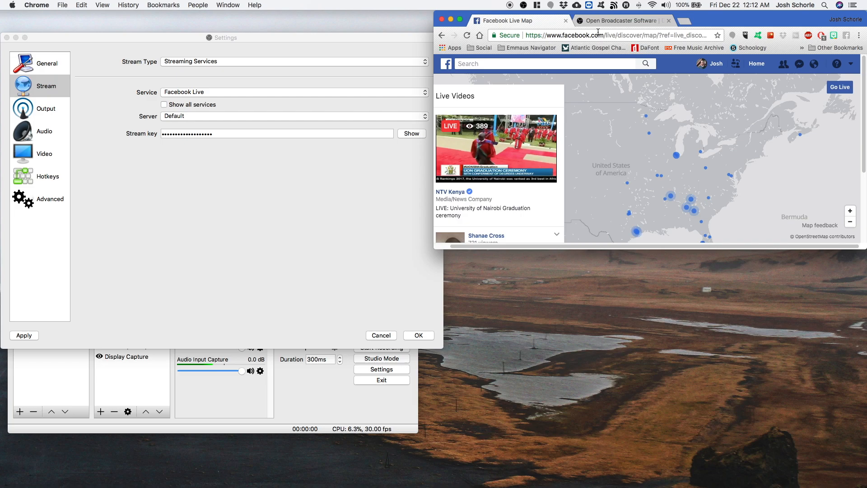
Browse the Facebook Live pages, return to the Live Map and start a new broadcast
{"action": "left_click", "coordinate": [441, 35]}
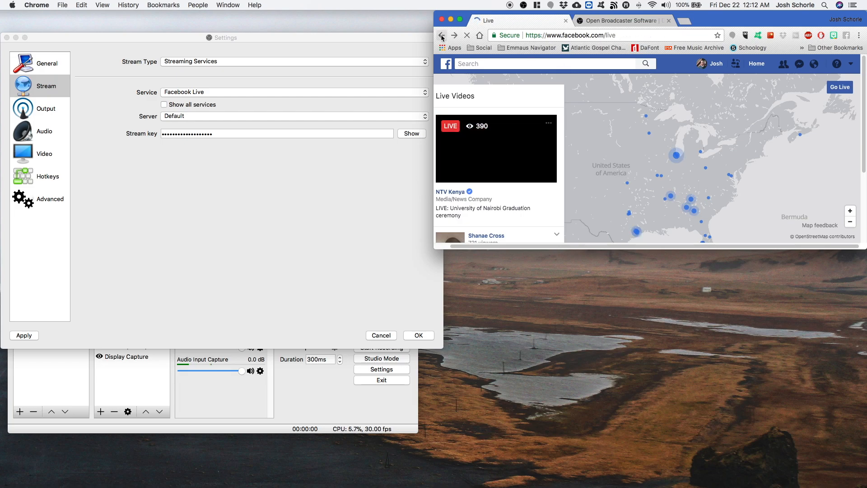
{"action": "left_click", "coordinate": [441, 34]}
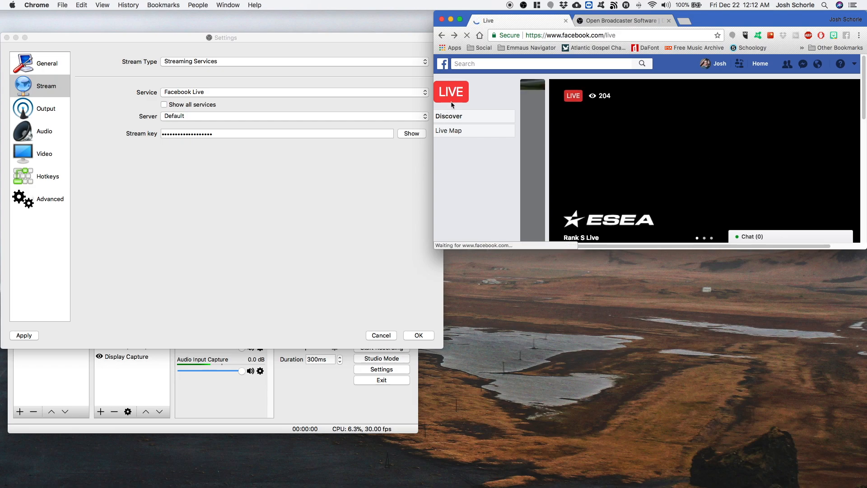
{"action": "left_click", "coordinate": [448, 131]}
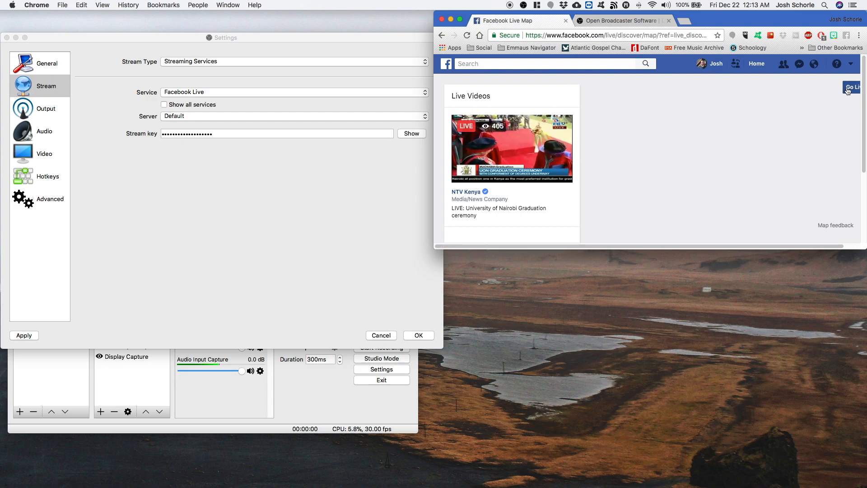
{"action": "left_click", "coordinate": [851, 87]}
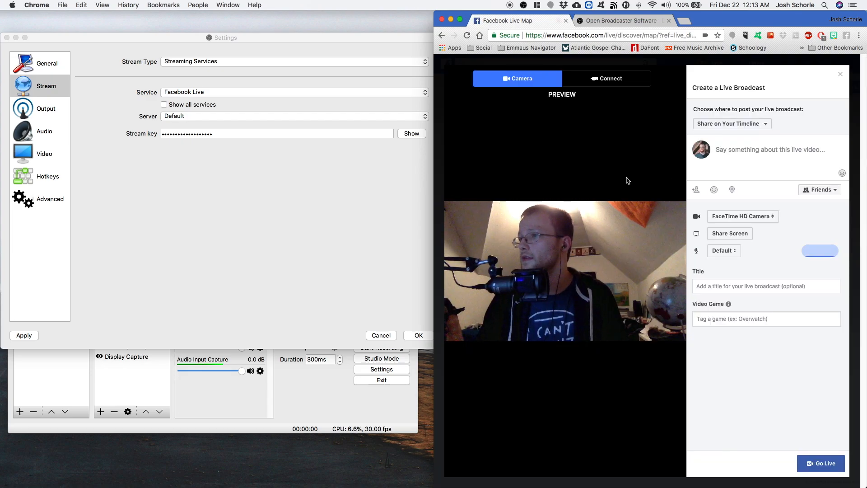
Post to a managed Page, show streaming-software connection details, and save the stream key in OBS
{"action": "left_click", "coordinate": [732, 124]}
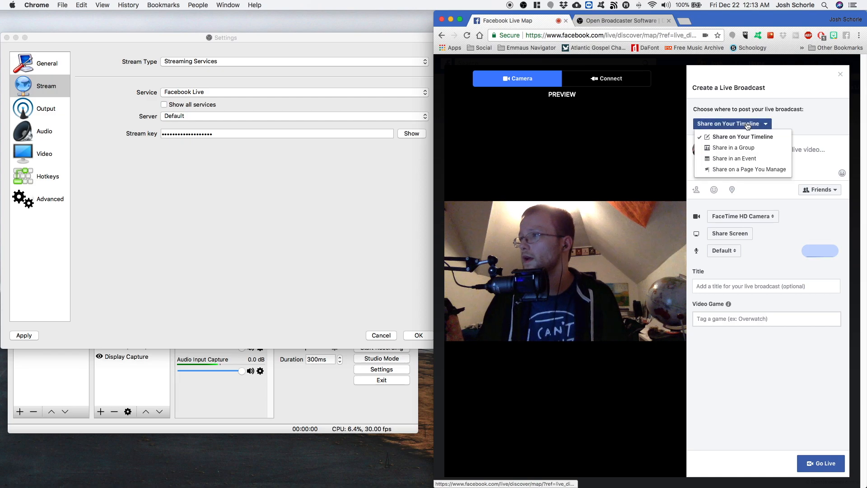
{"action": "left_click", "coordinate": [748, 169]}
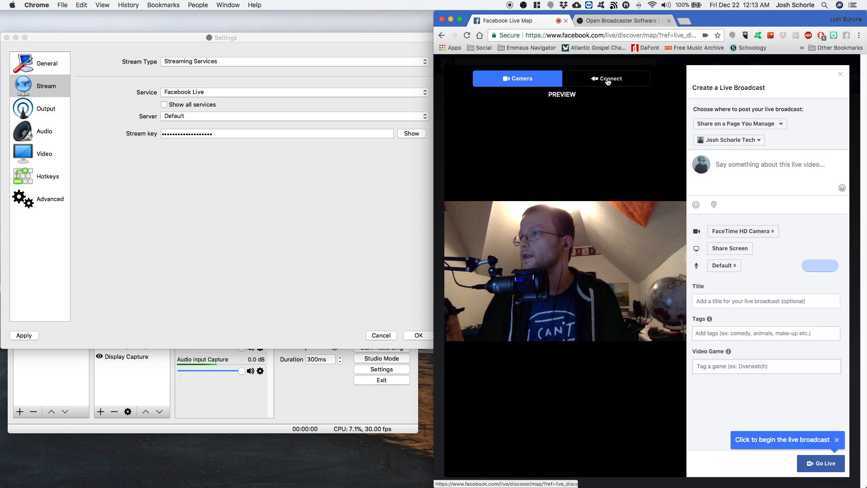
{"action": "left_click", "coordinate": [606, 78]}
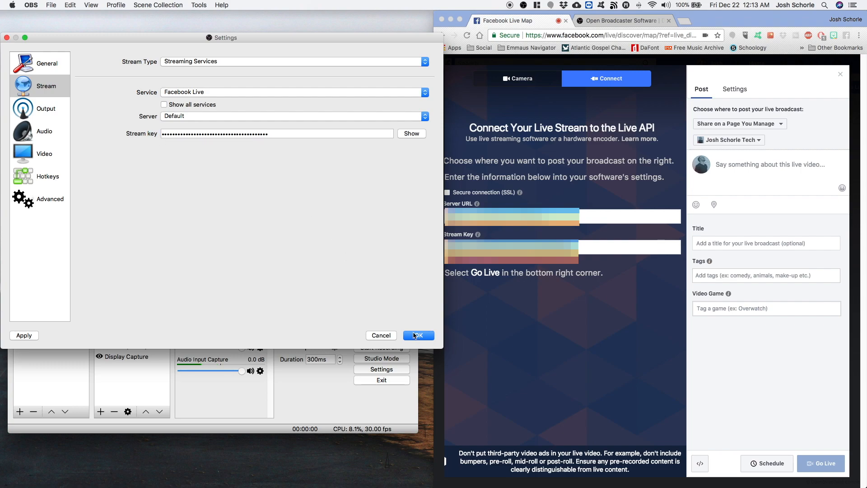
{"action": "left_click", "coordinate": [419, 335]}
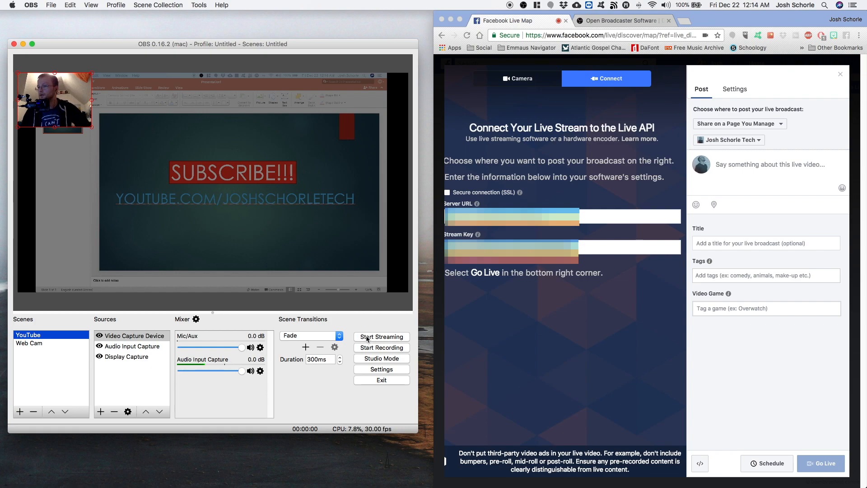
Start streaming in OBS and go live titled 'a "live" stream for a tutorial'
{"action": "left_click", "coordinate": [381, 336]}
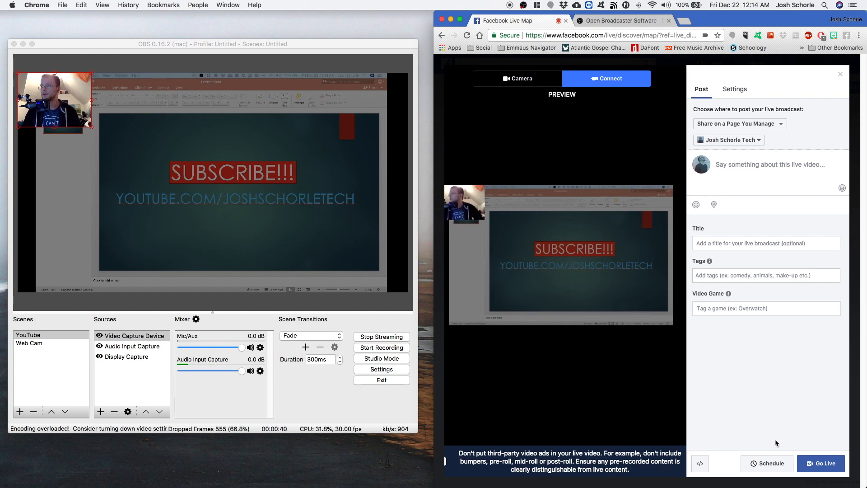
{"action": "left_click", "coordinate": [766, 243]}
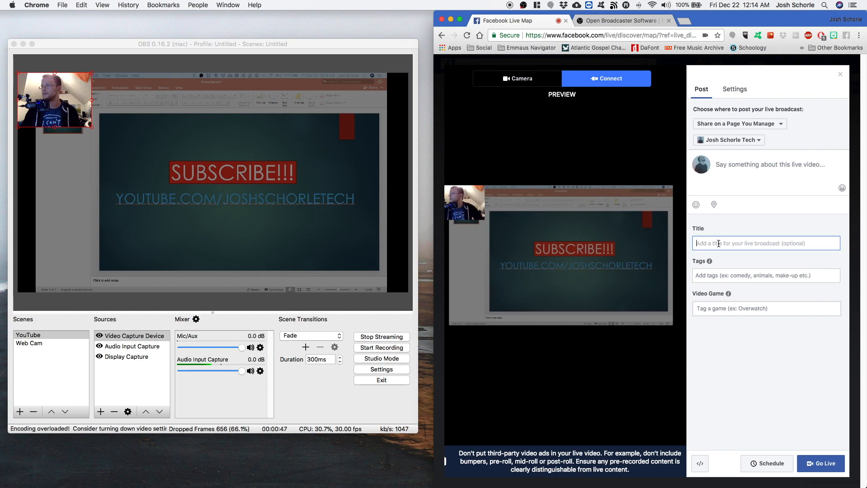
{"action": "type", "text": "a \"live\" stream for a tutorial"}
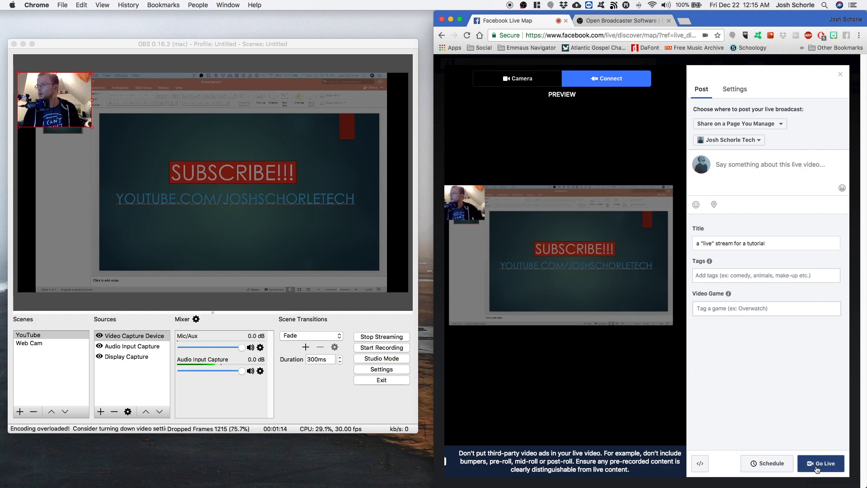
{"action": "left_click", "coordinate": [821, 463]}
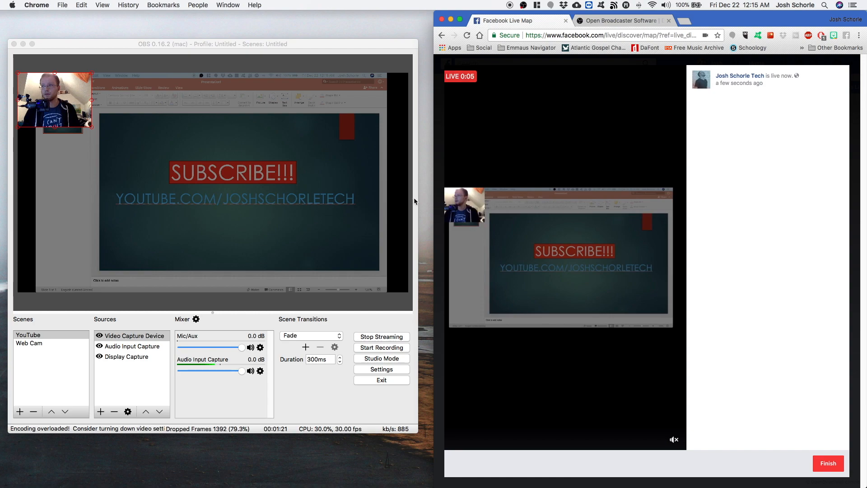
{"action": "mouse_move", "coordinate": [446, 253]}
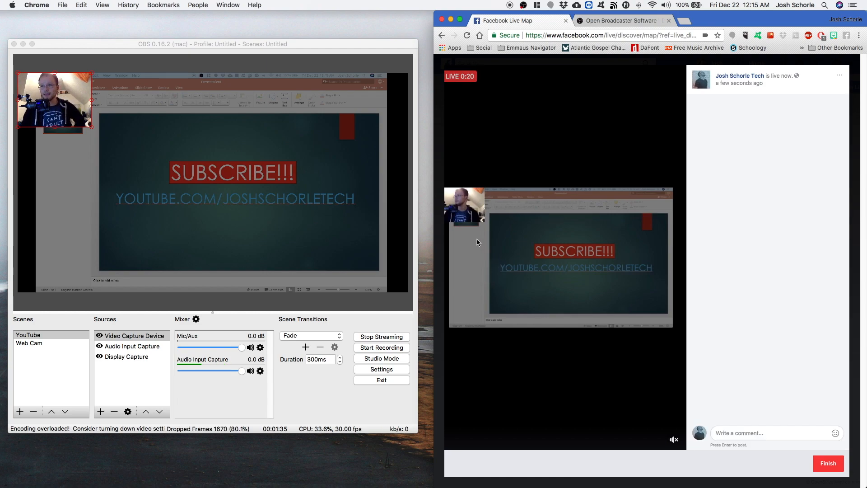
{"action": "mouse_move", "coordinate": [448, 239]}
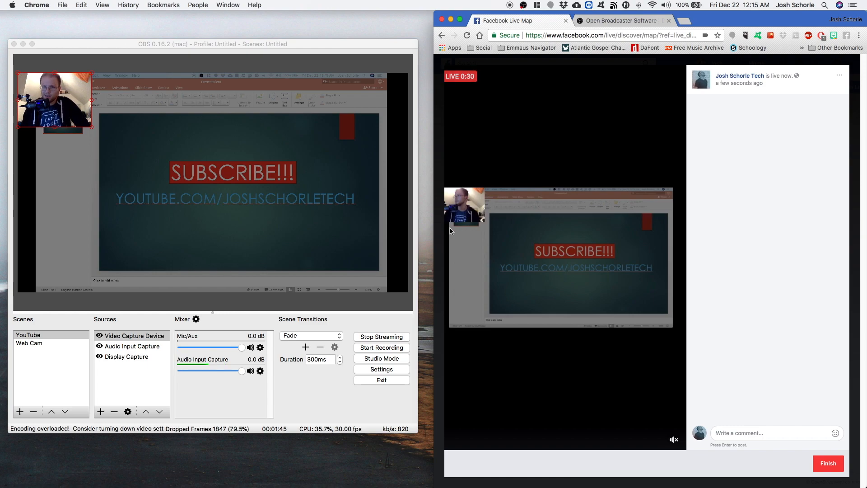
{"action": "mouse_move", "coordinate": [444, 225]}
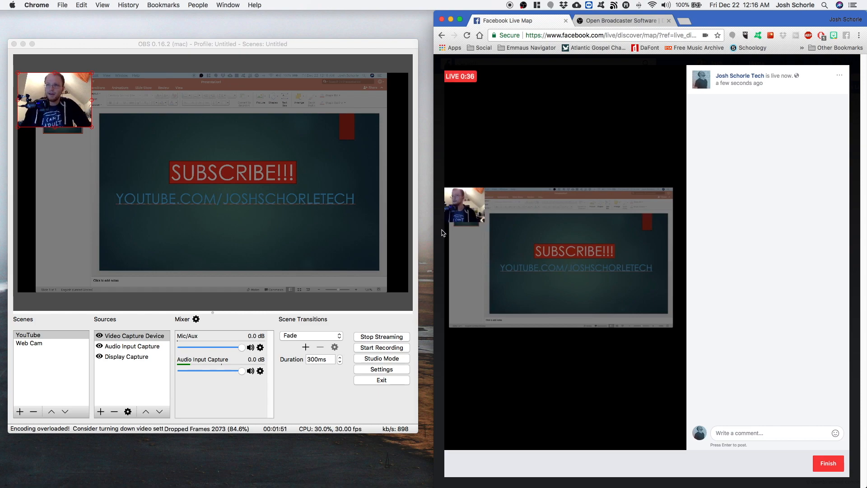
Finish the Facebook live broadcast
{"action": "left_click", "coordinate": [827, 463]}
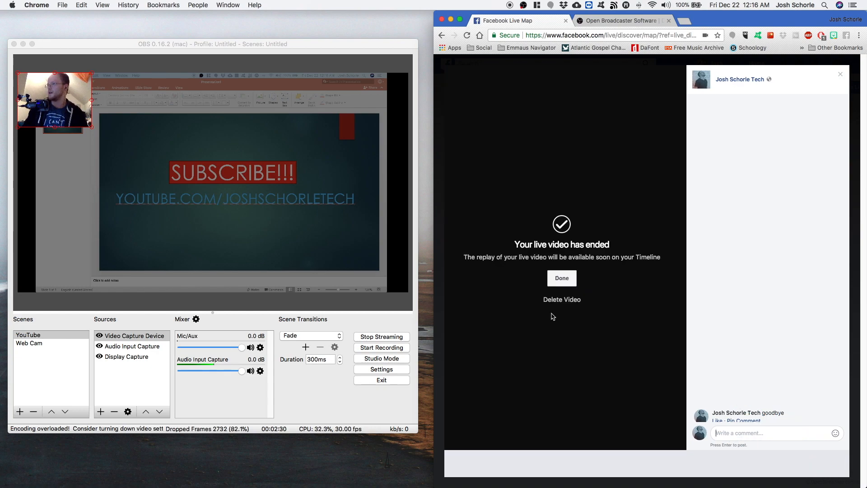
{"action": "mouse_move", "coordinate": [562, 299]}
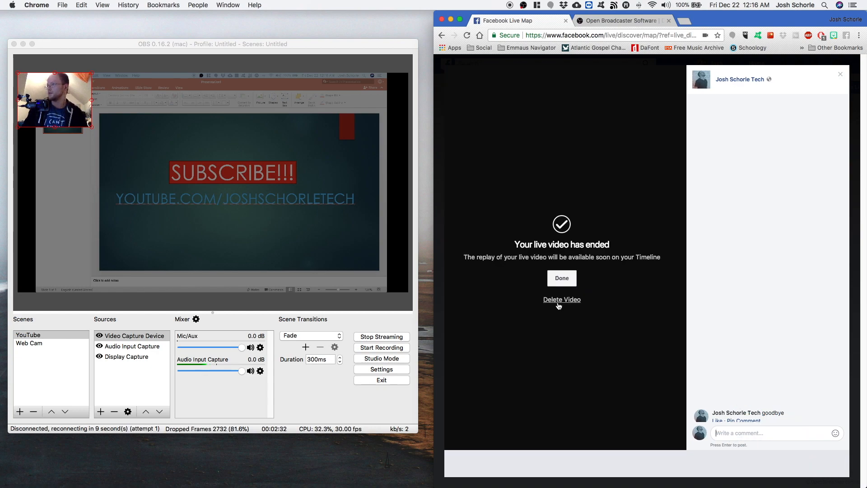